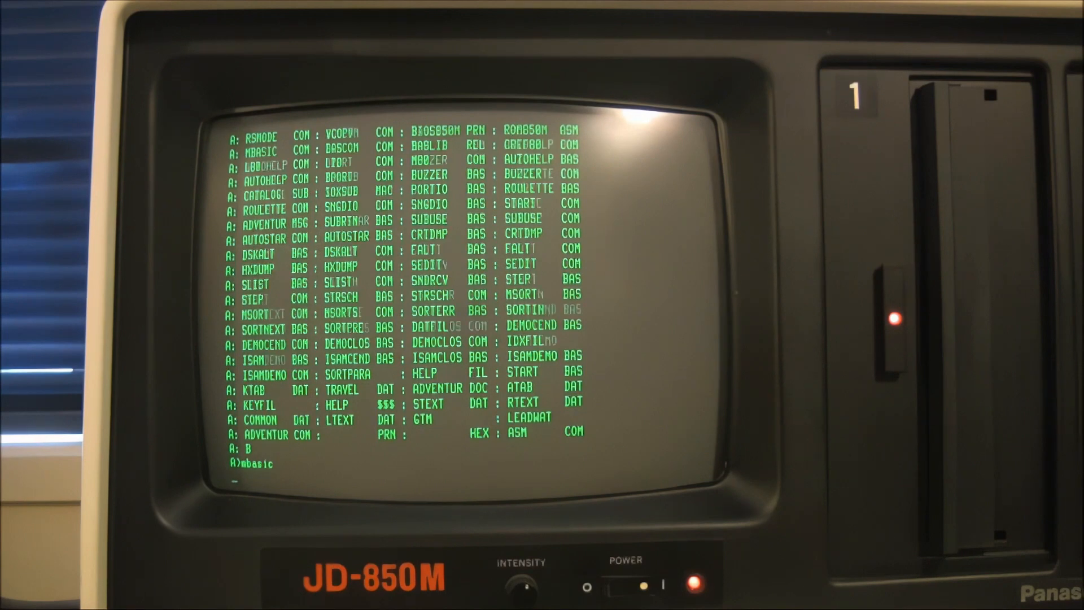
Launch MBASIC from the CP/M prompt and begin entering program line 10.
{"action": "key", "text": "Return"}
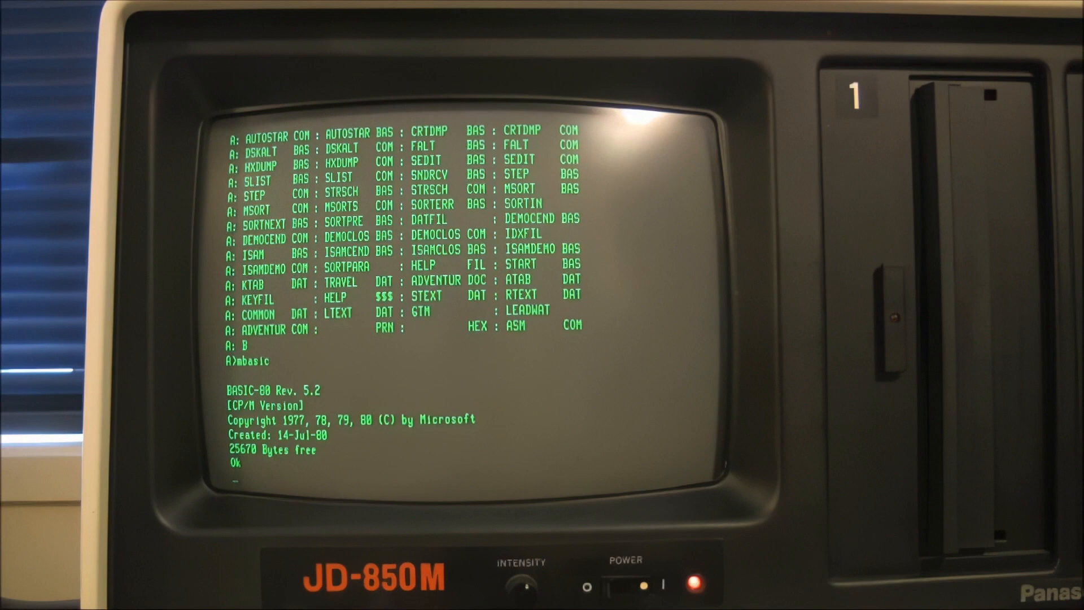
{"action": "type", "text": "10 for i"}
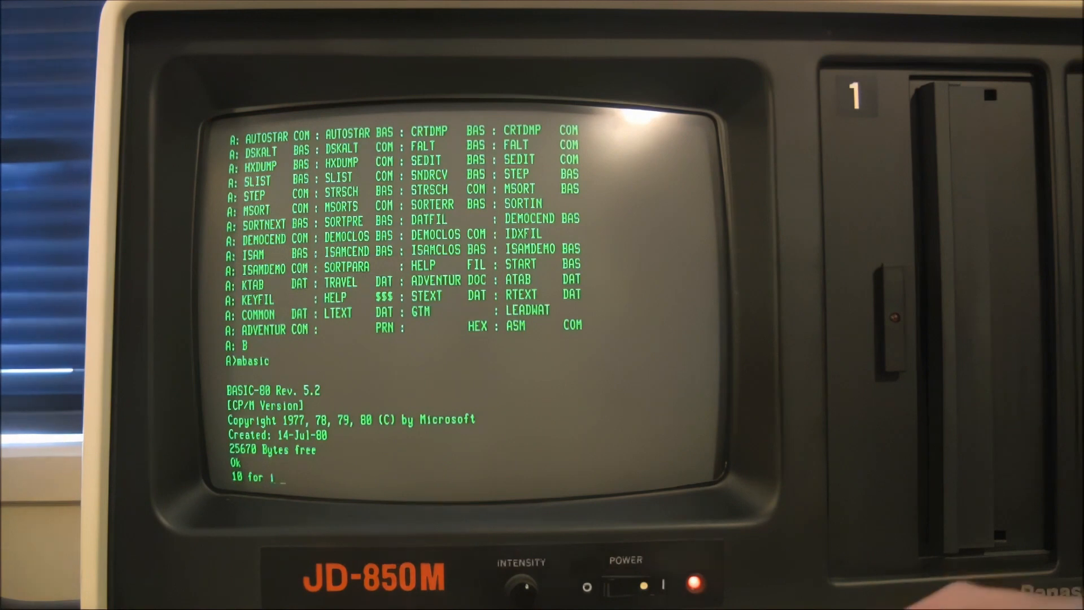
Enter lines 10 for i = 1 to 100, 15 print i, 18 print "JD-850M....", 20 next i.
{"action": "type", "text": "= 1 to 100"}
{"action": "type", "text": "15"}
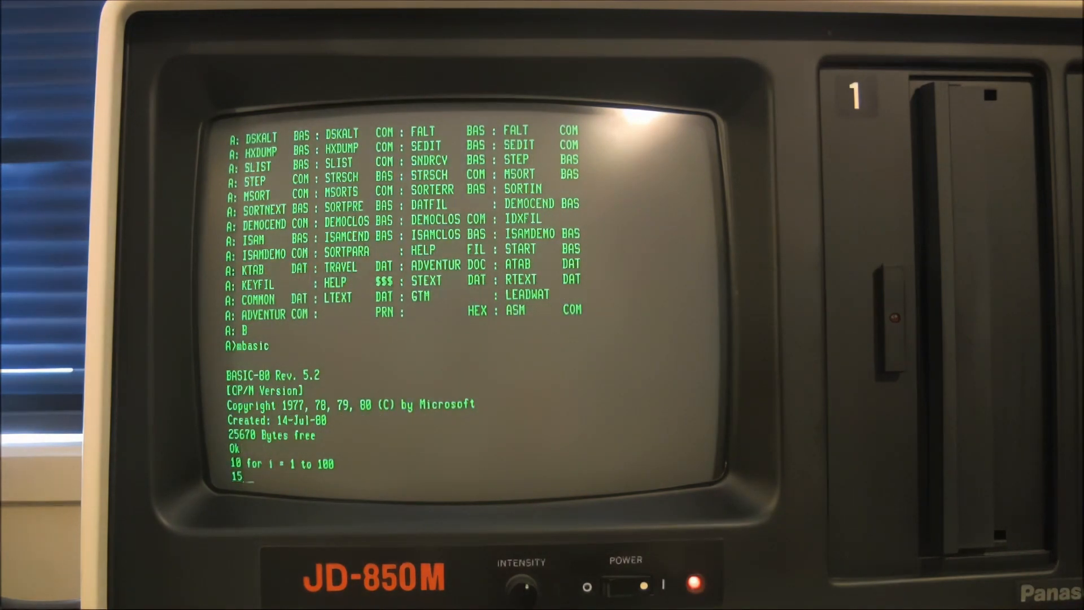
{"action": "type", "text": "pri"}
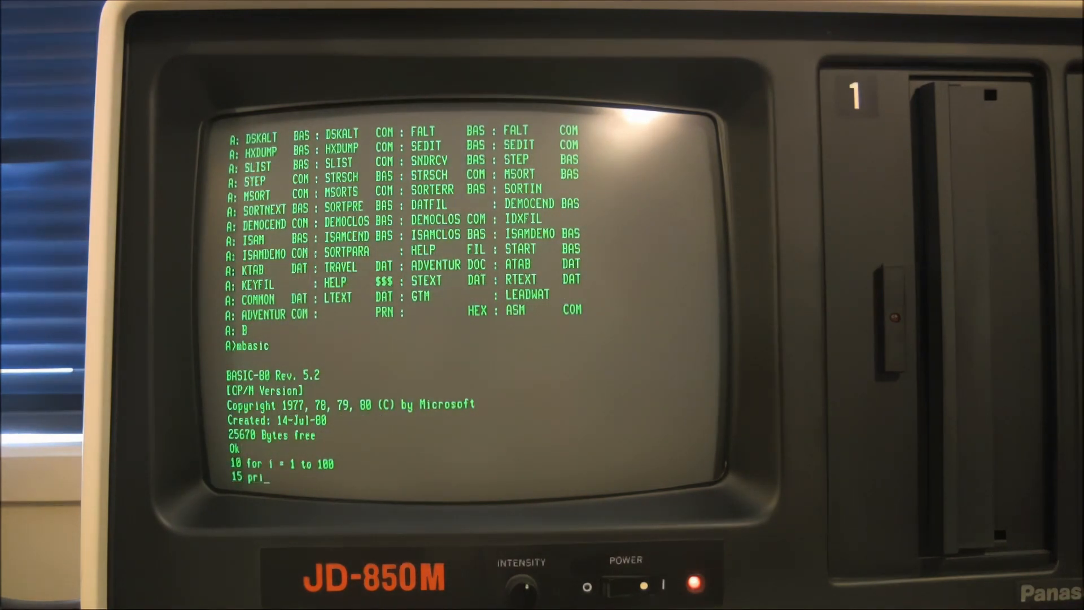
{"action": "type", "text": "nt i,"}
{"action": "type", "text": "18 p"}
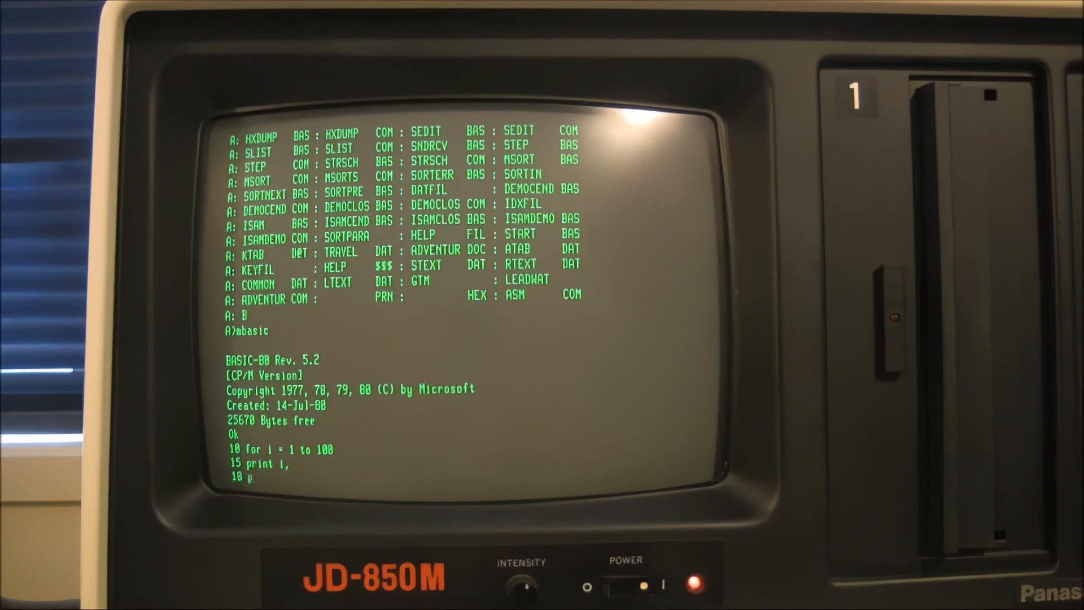
{"action": "type", "text": "rint"}
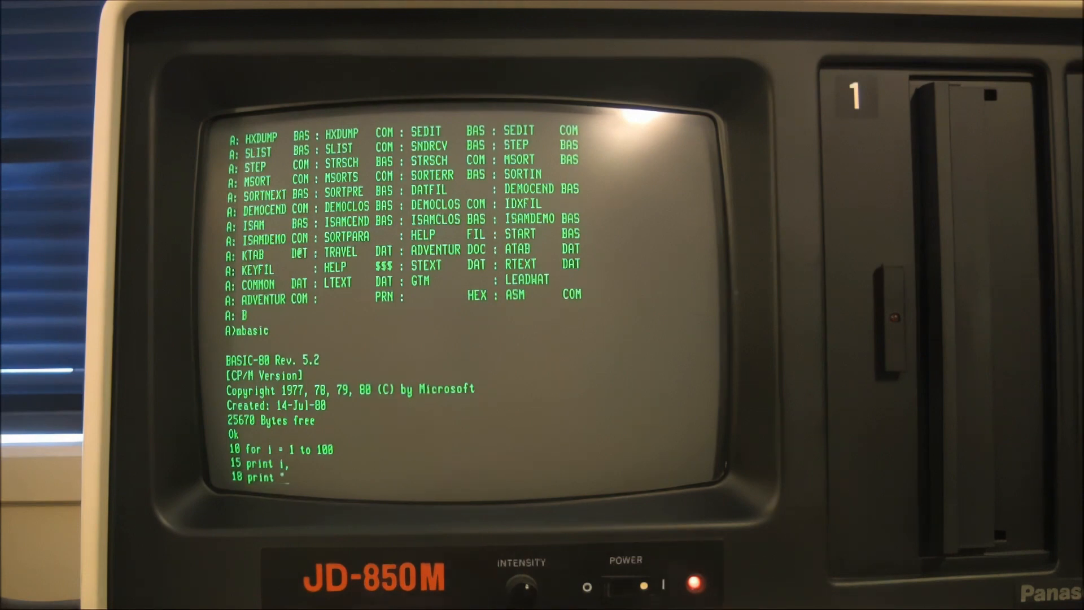
{"action": "type", "text": "\"JD"}
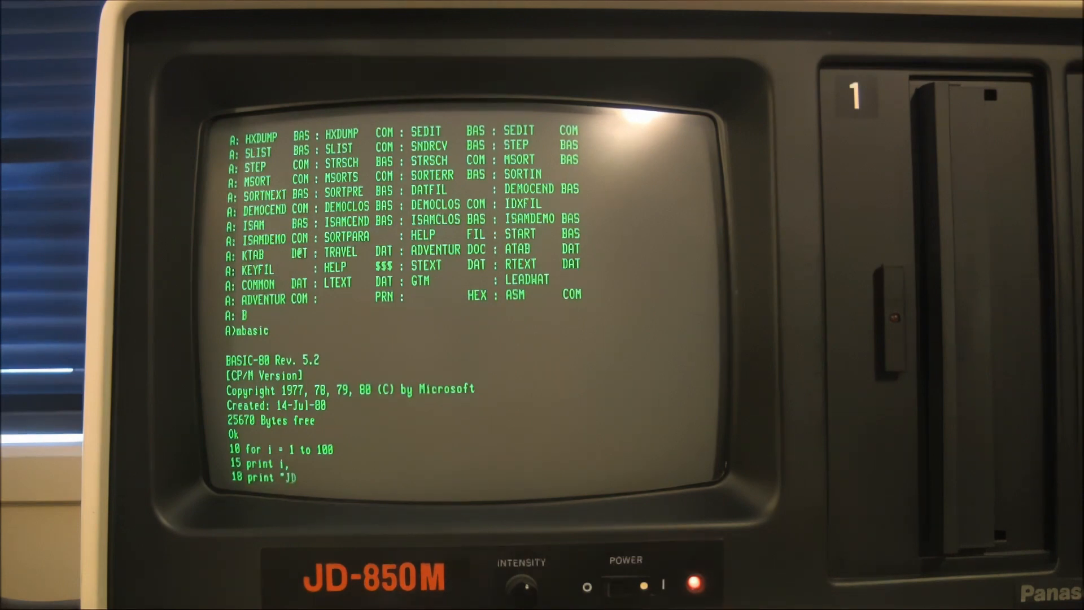
{"action": "type", "text": "-850"}
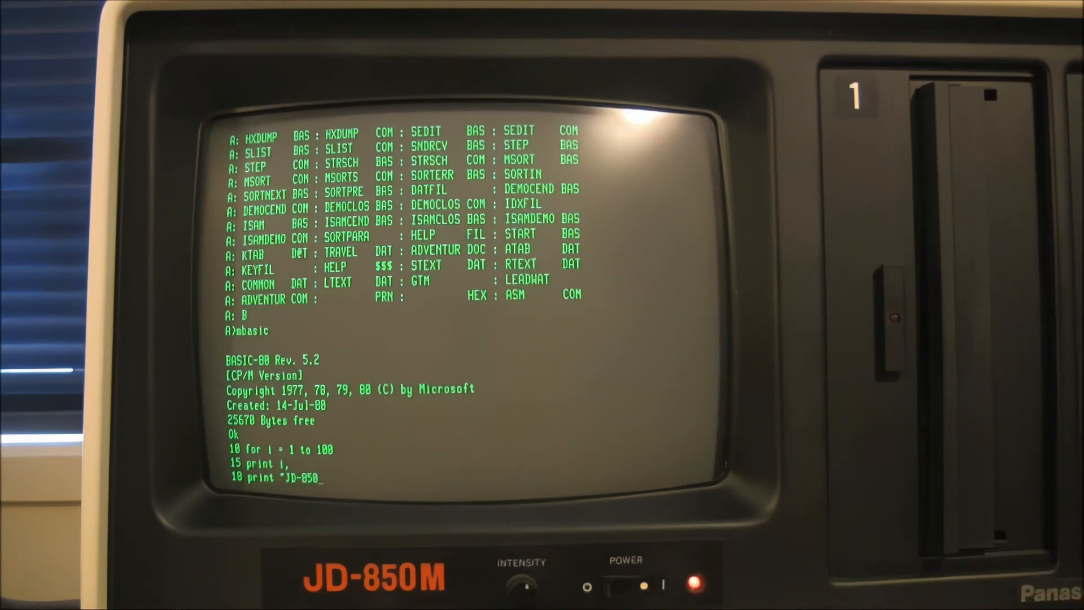
{"action": "type", "text": "M...."}
{"action": "type", "text": "20 next i"}
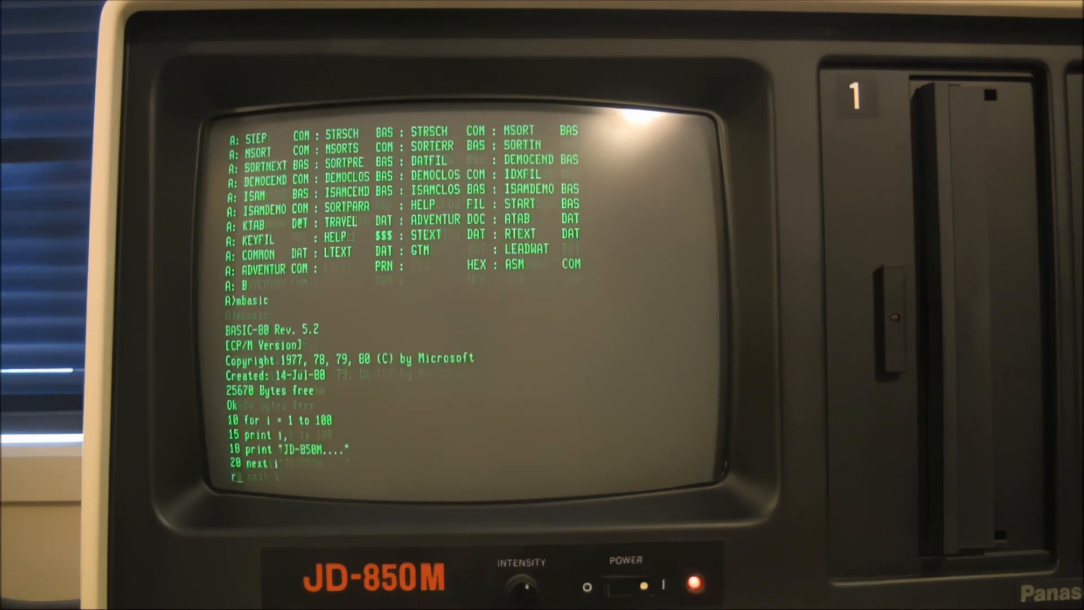
{"action": "key", "text": "Return"}
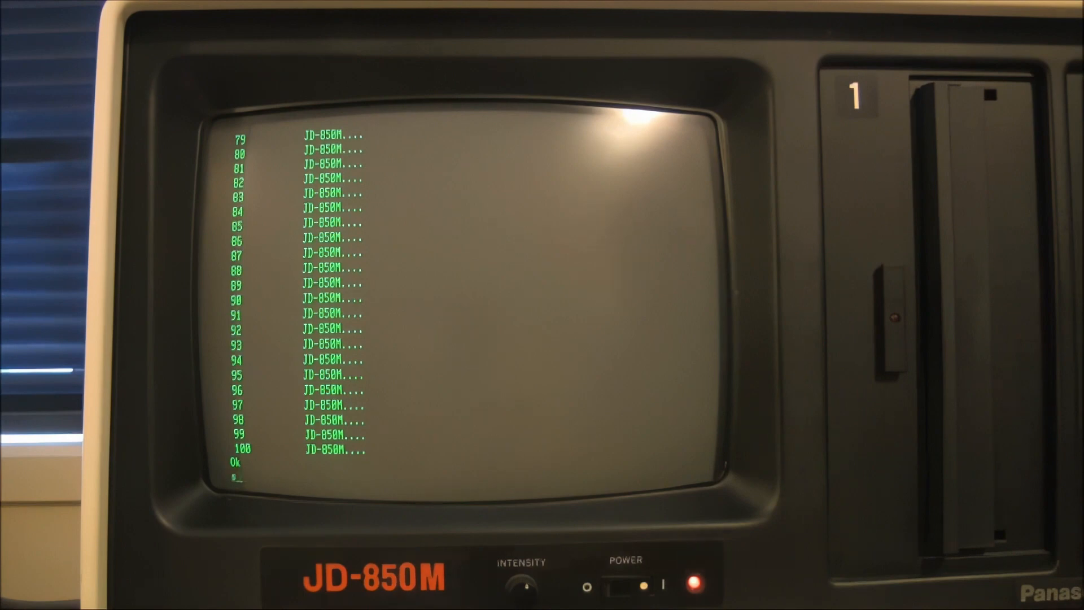
Exit BASIC with SYSTEM and start the ADVENTUR program from CP/M.
{"action": "type", "text": "system"}
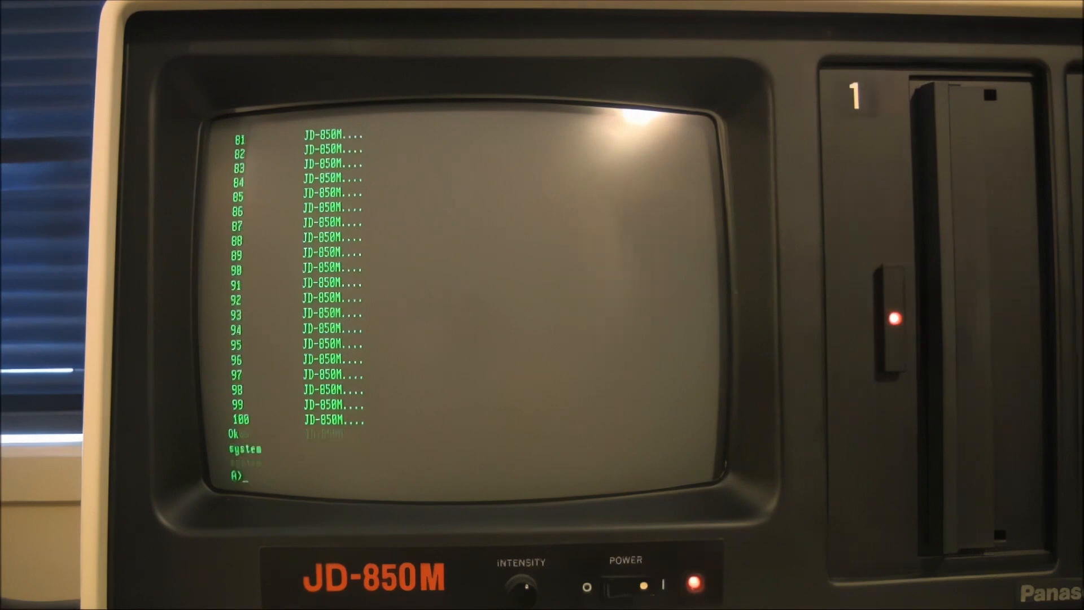
{"action": "type", "text": "adventur"}
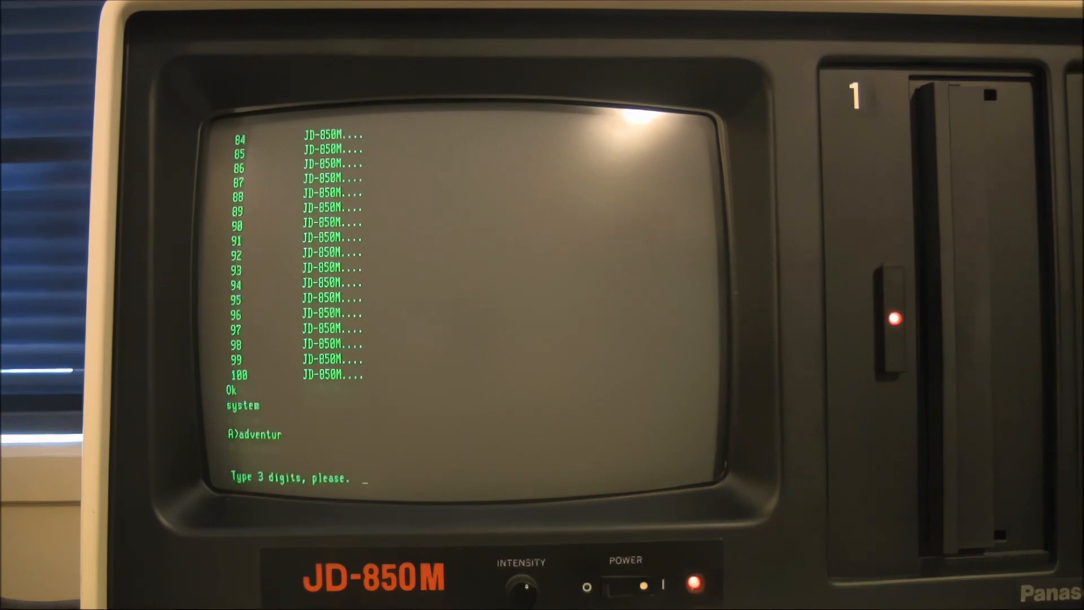
Enter 840 as the three digits and answer yes to the instructions.
{"action": "type", "text": "840"}
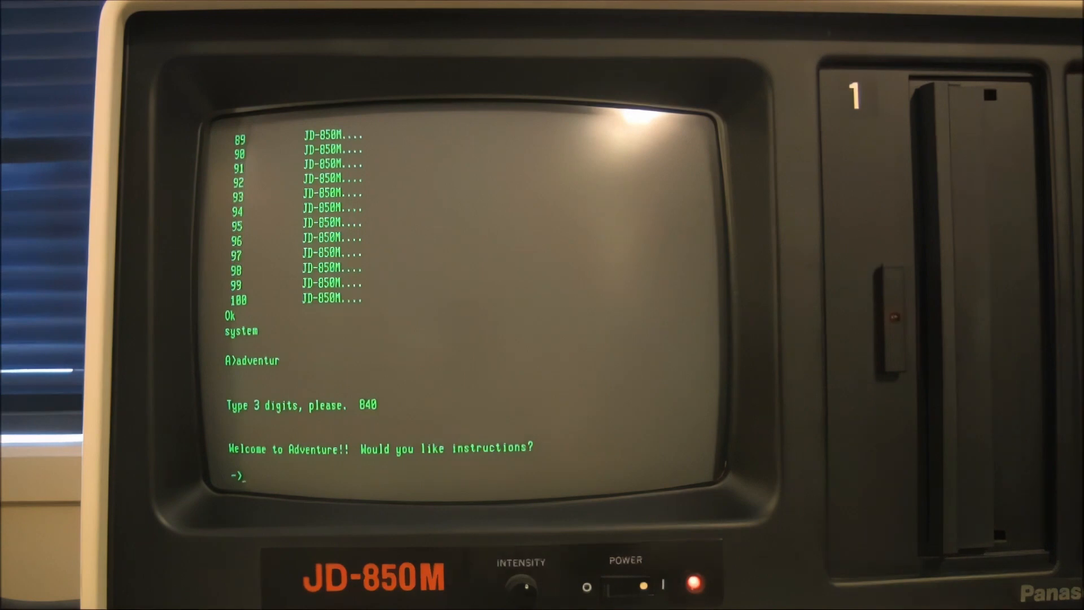
{"action": "type", "text": "yw"}
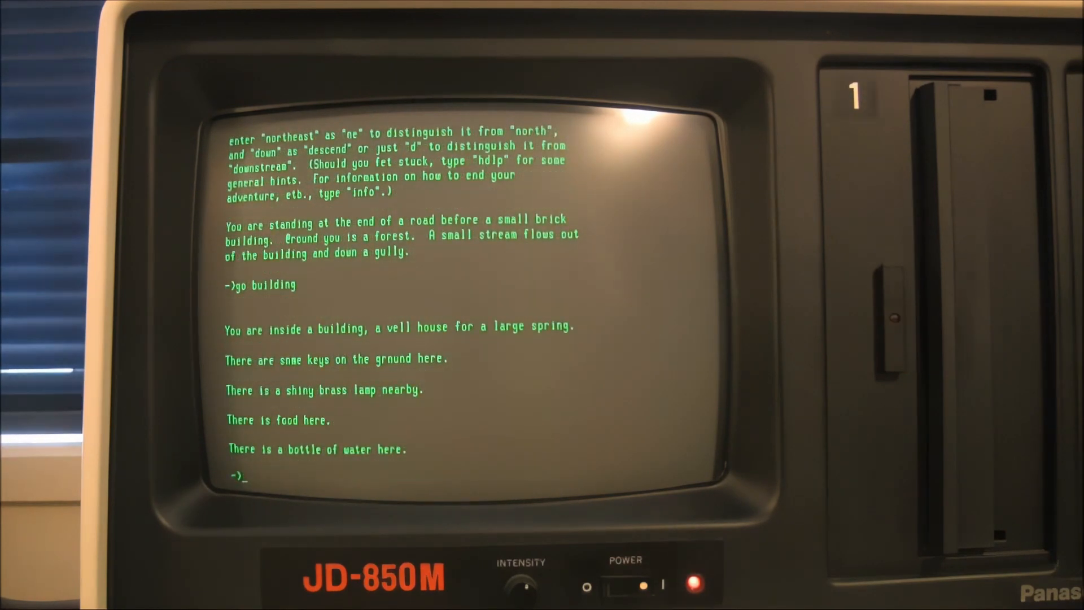
Take the keys and the lamp in the well house.
{"action": "type", "text": "tak"}
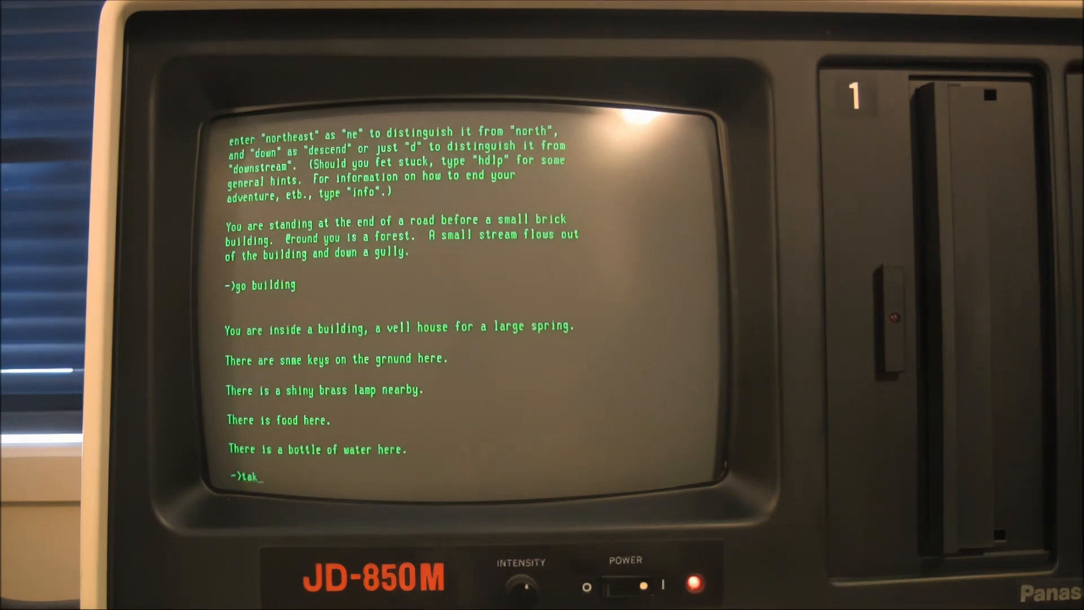
{"action": "type", "text": "e key"}
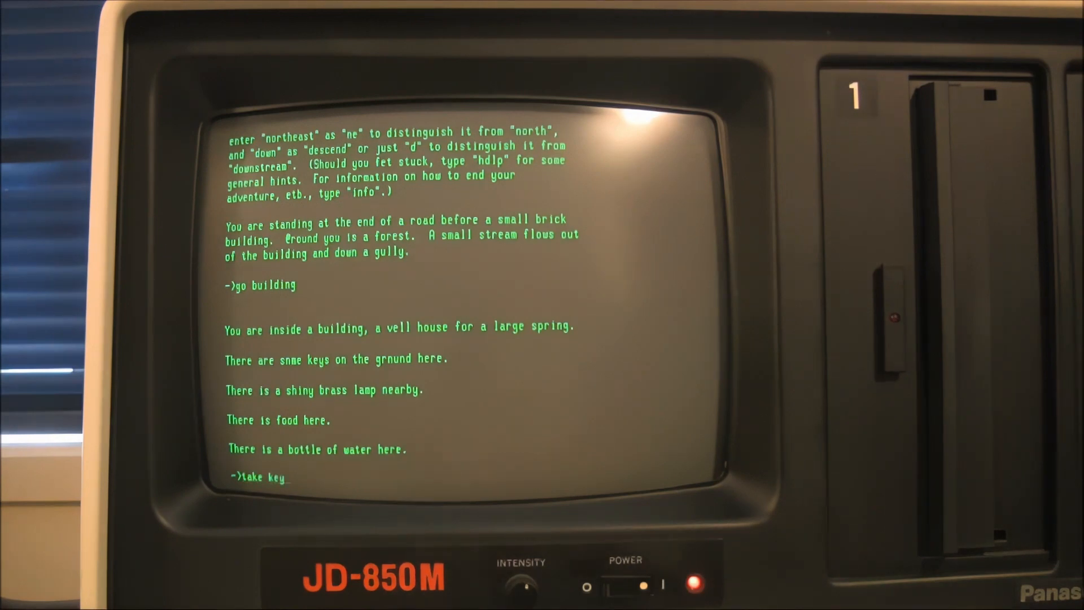
{"action": "type", "text": "s"}
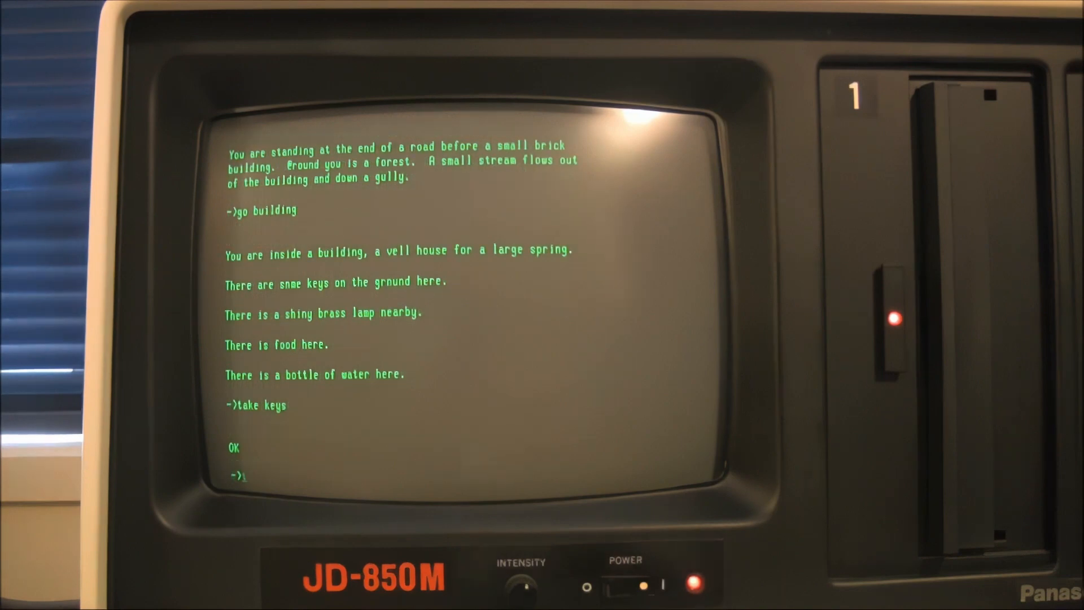
{"action": "type", "text": "tak"}
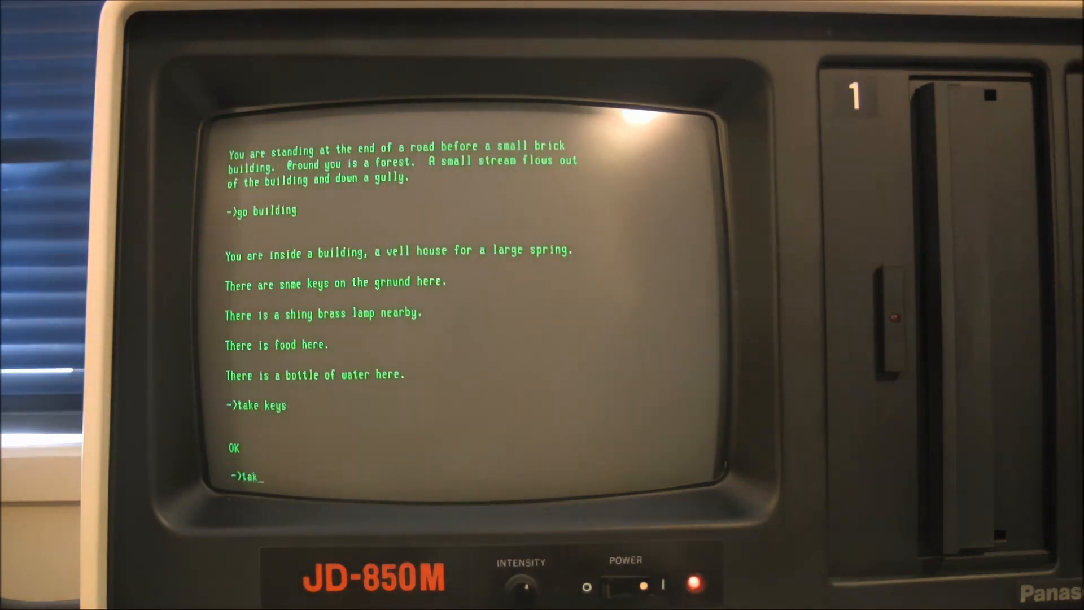
{"action": "type", "text": "e la"}
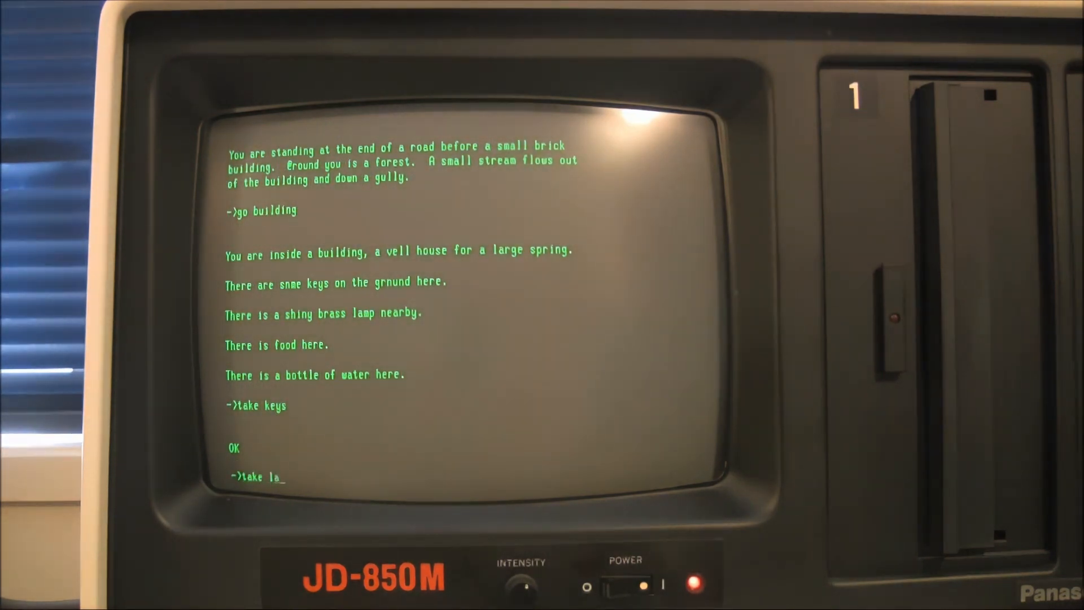
{"action": "type", "text": "mp"}
{"action": "type", "text": "inven"}
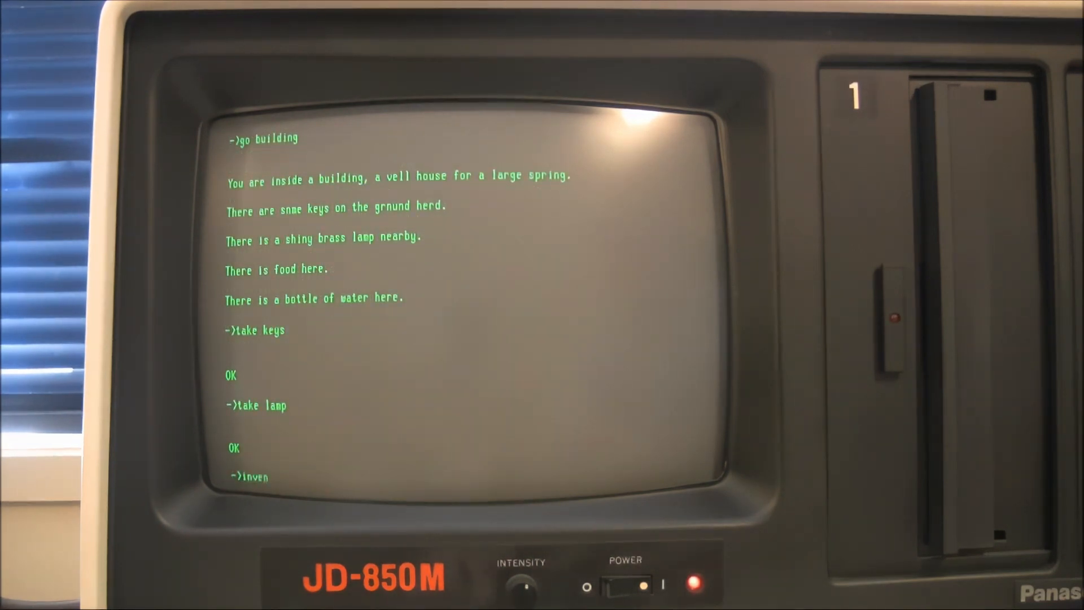
Check the inventory, which lists a set of keys and a brass lantern.
{"action": "type", "text": "tory"}
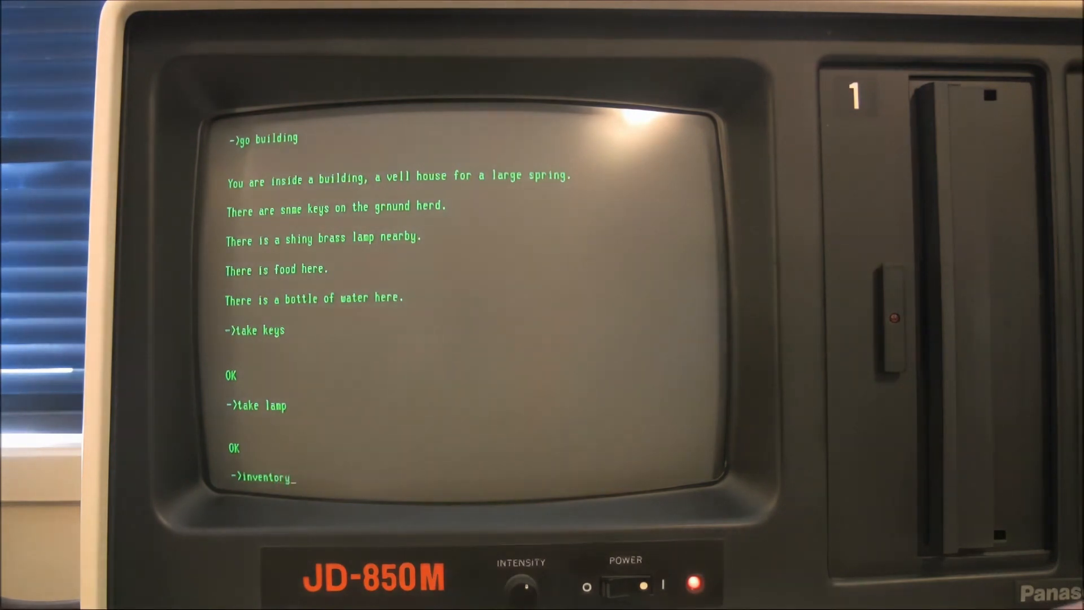
{"action": "key", "text": "Return"}
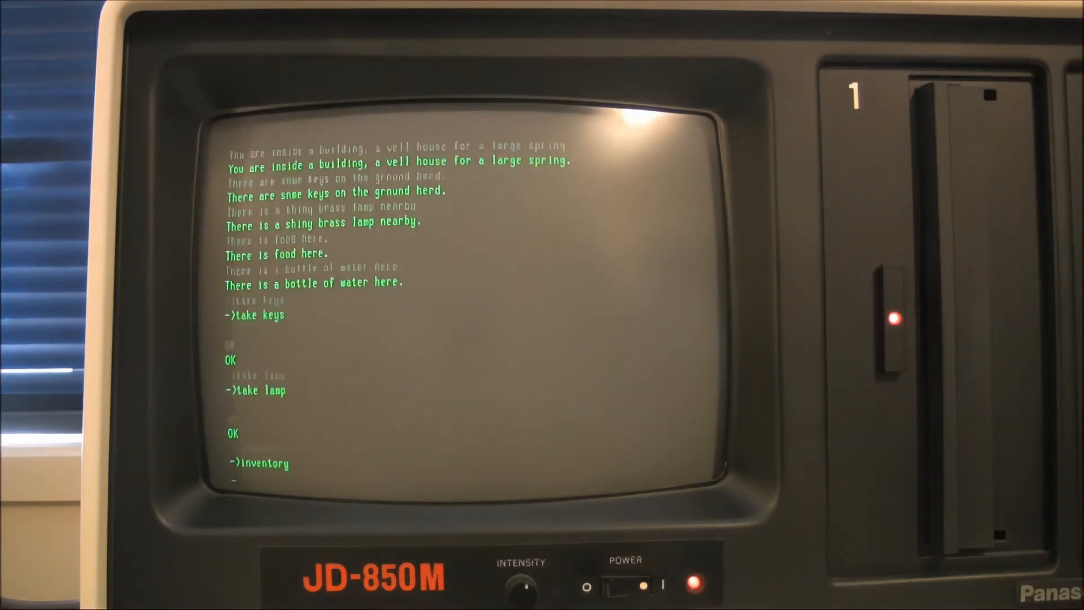
{"action": "key", "text": "Return"}
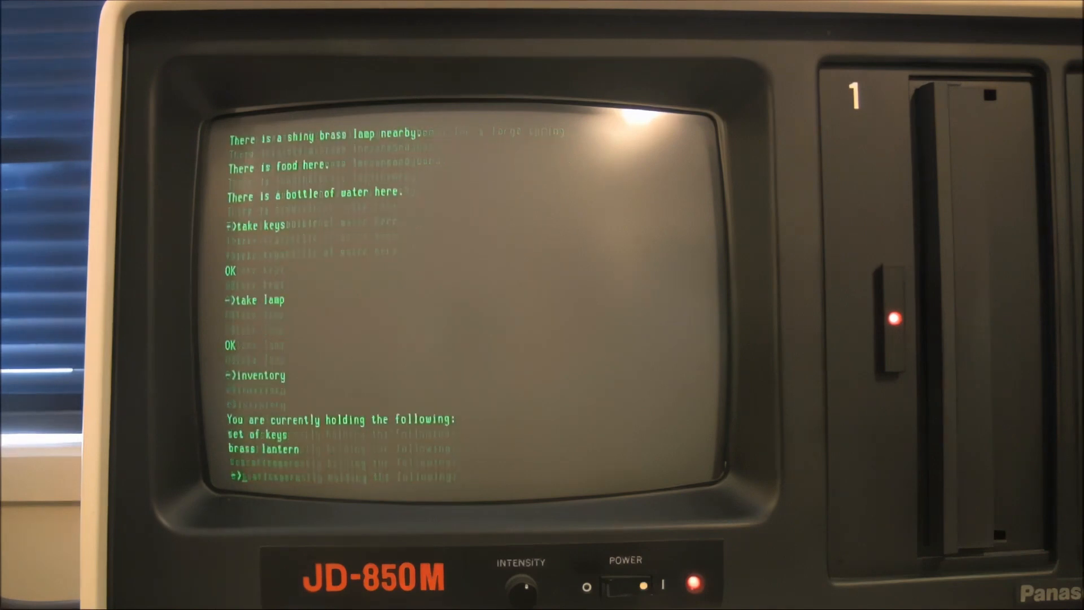